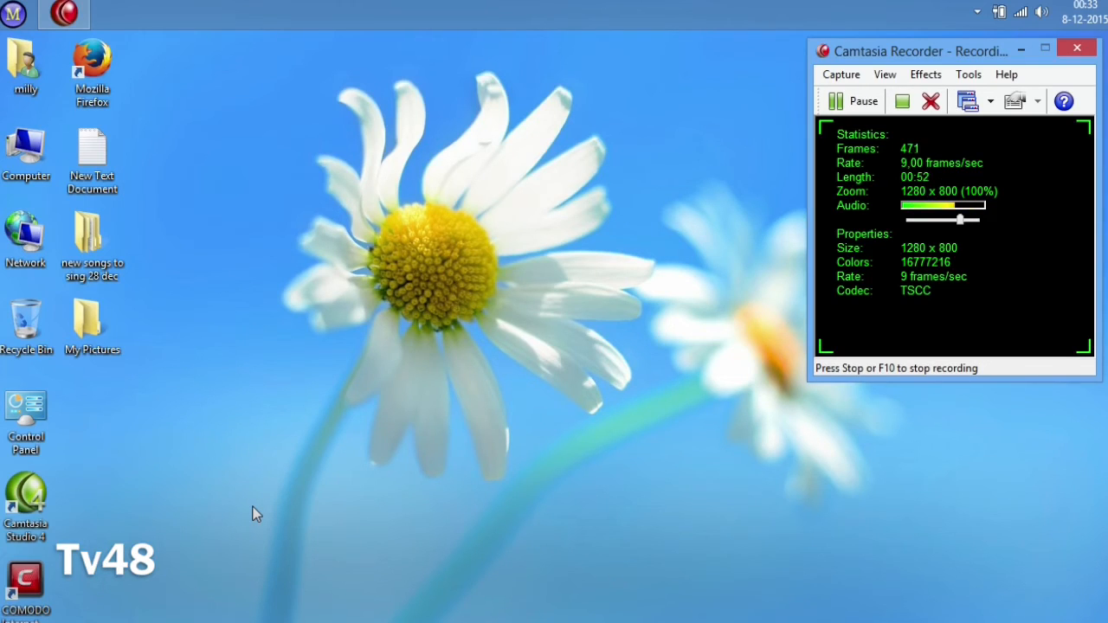
mouse_move(214, 174)
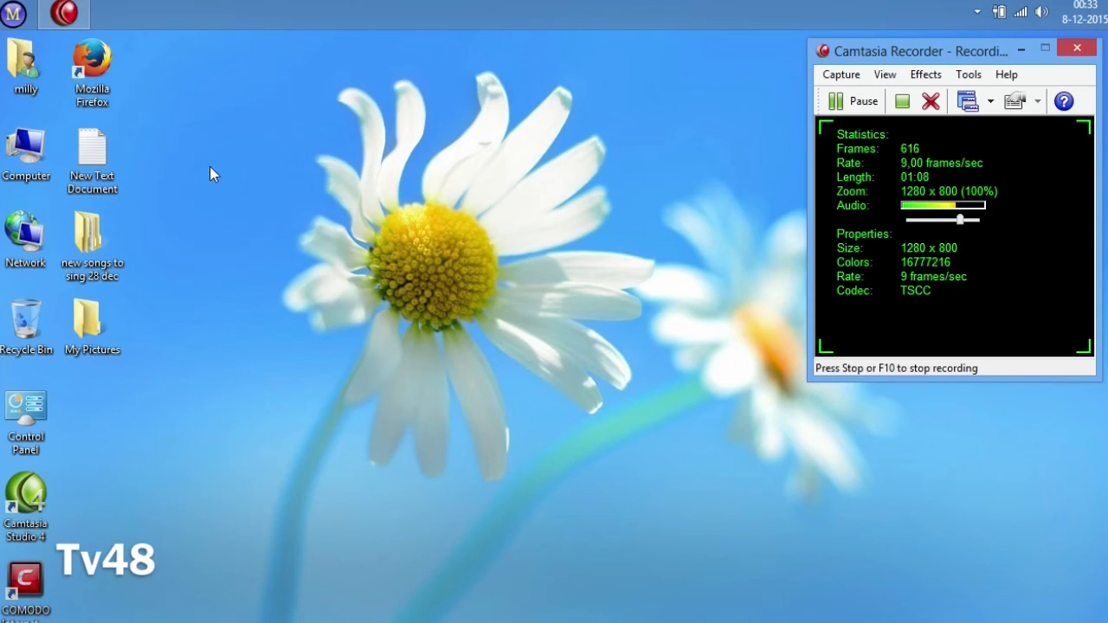